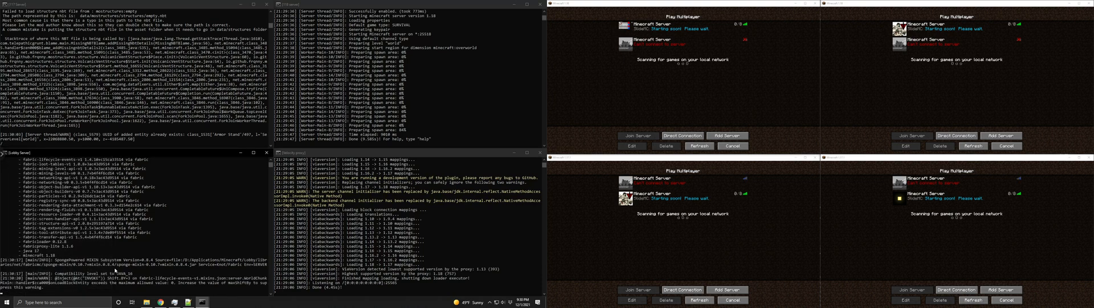
# Navigate File Explorer from velocity\plugins up to the main Minecraft folder showing the server folders
pyautogui.click(699, 145)
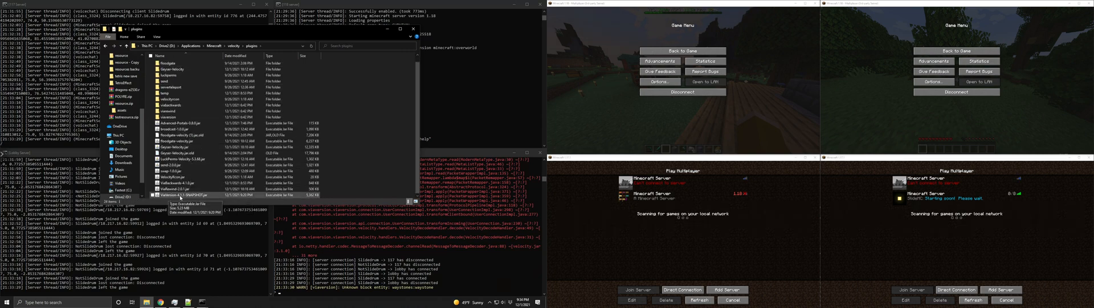
pyautogui.click(188, 184)
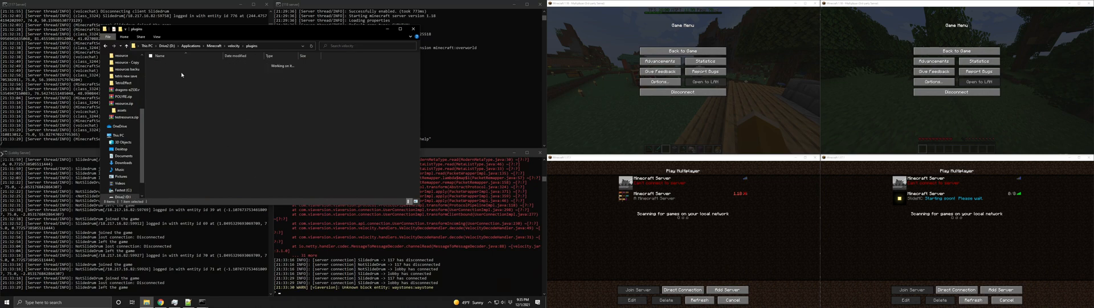
pyautogui.click(203, 45)
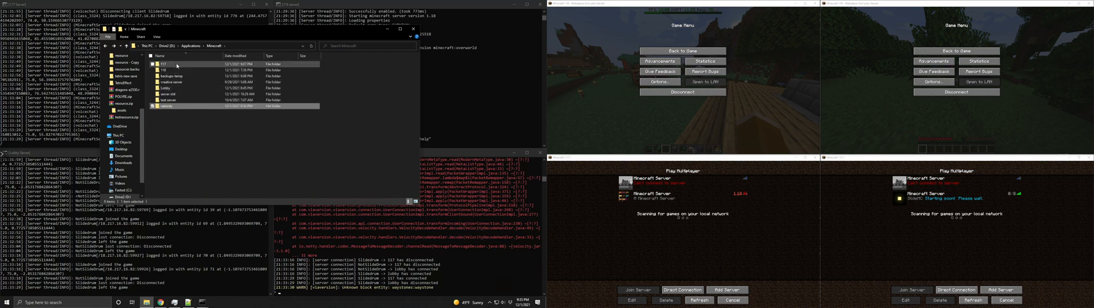